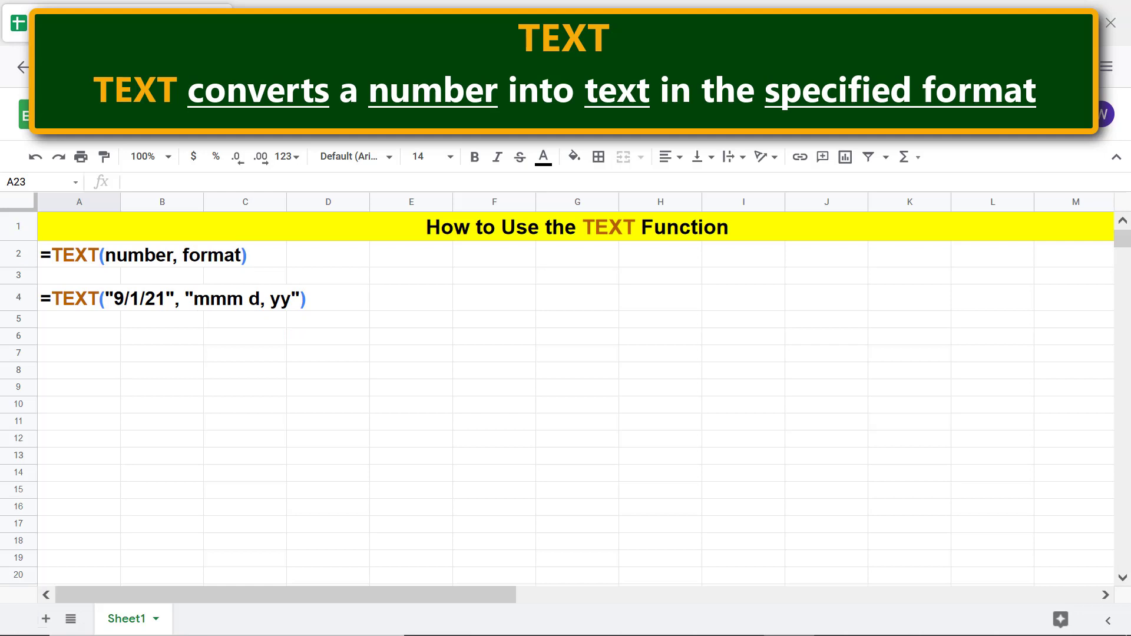
Clear the row 4 example TEXT formula so A4 and B4 hold 'Number' and 'Number as Text'.
text(=TEXT("15:19:00", "HH:mm:ss AM/PM"))
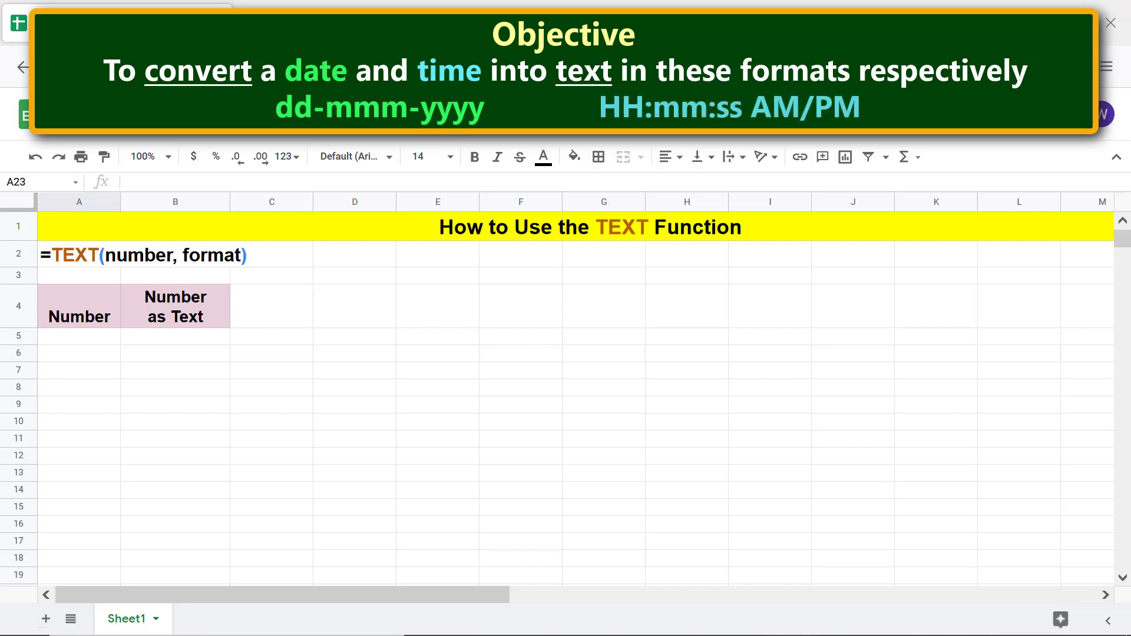
Enter the date 9/1/21 in cell A5 and select B5 beside it.
click(78, 337)
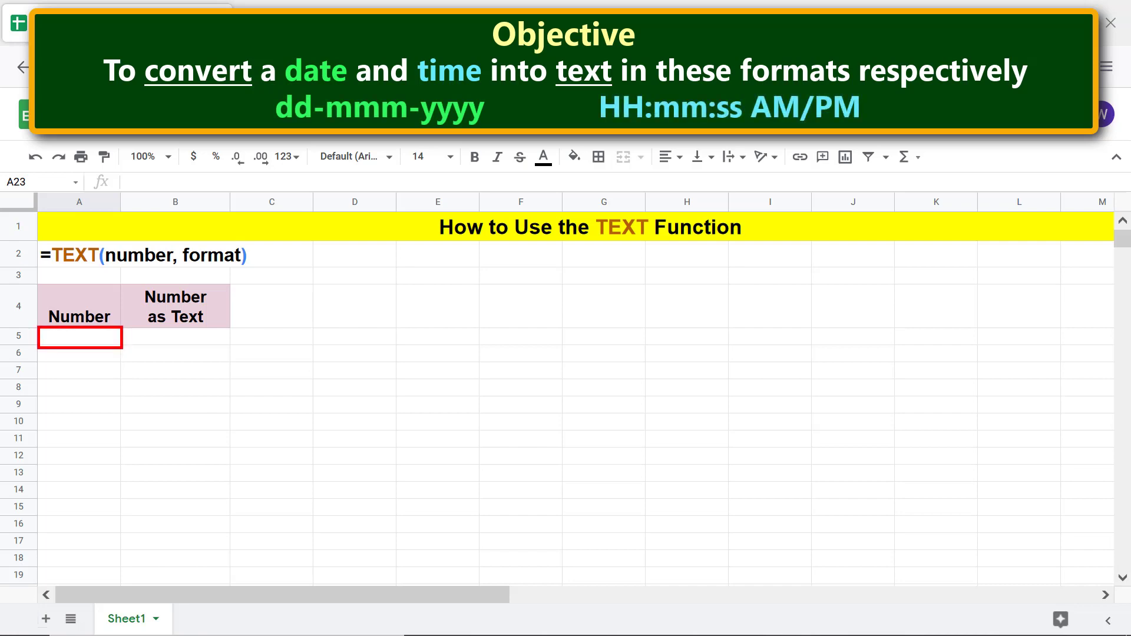
mouse_move(967, 359)
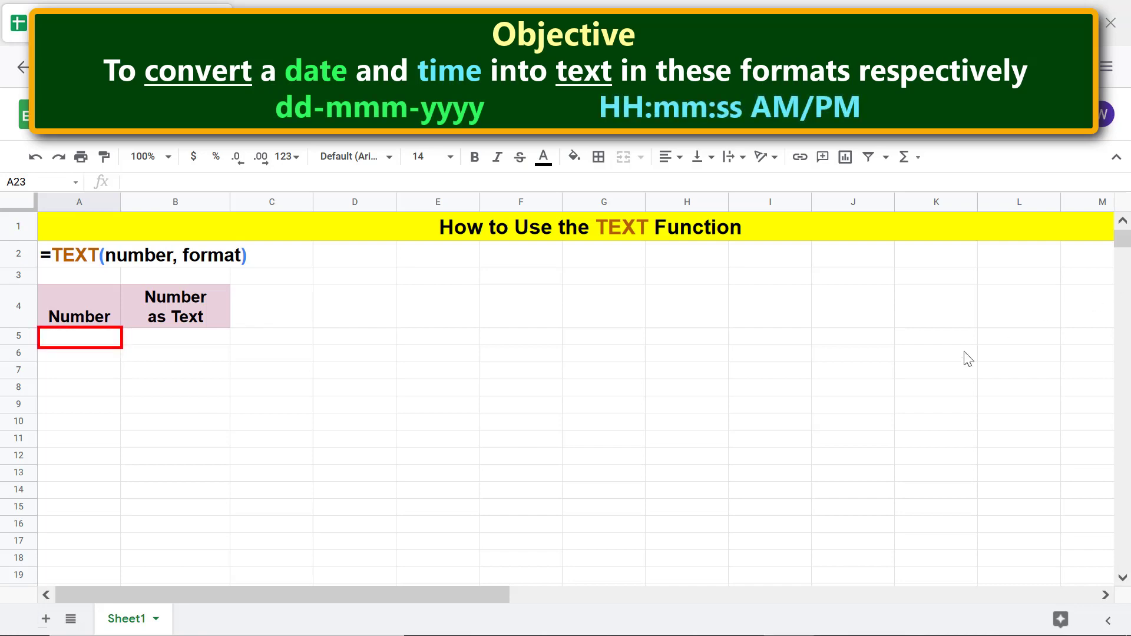
click(79, 336)
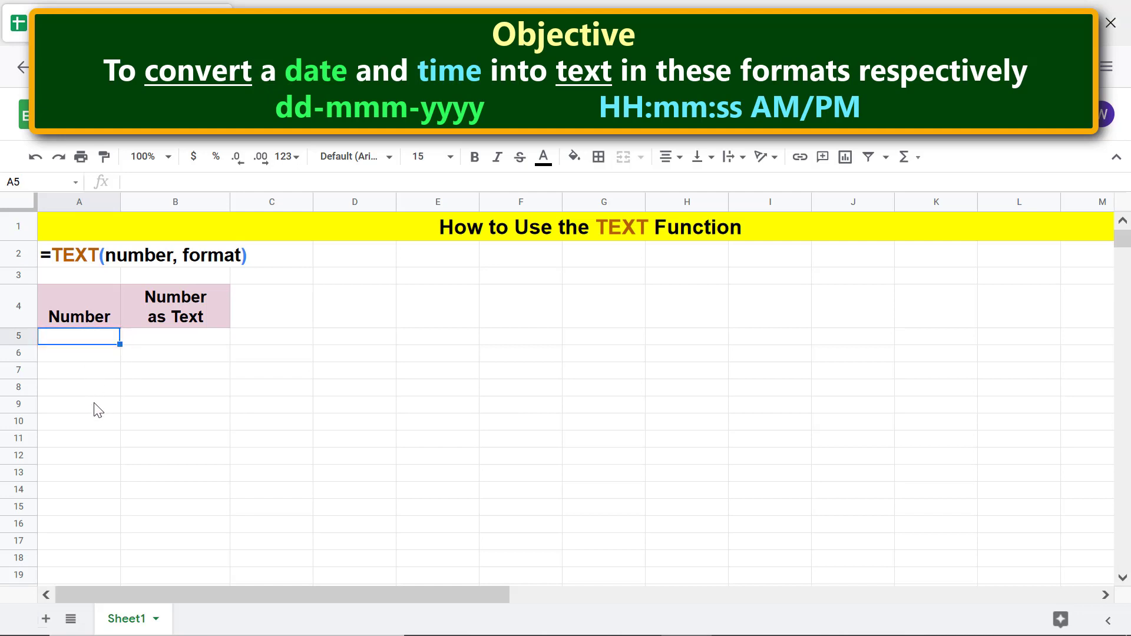
text(9/1/21)
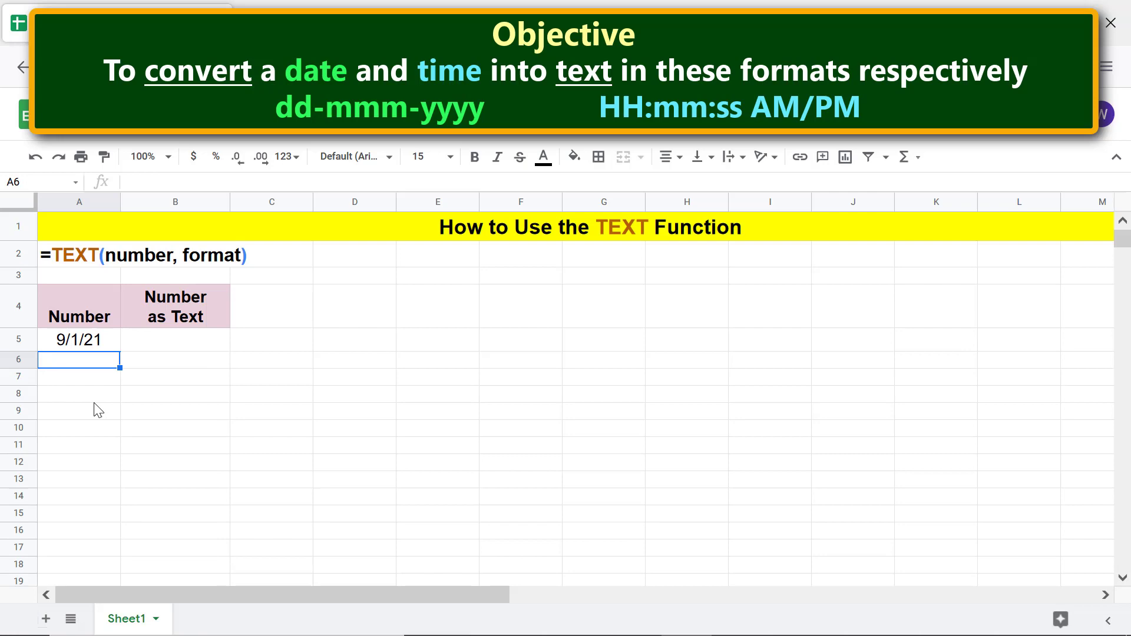
click(175, 338)
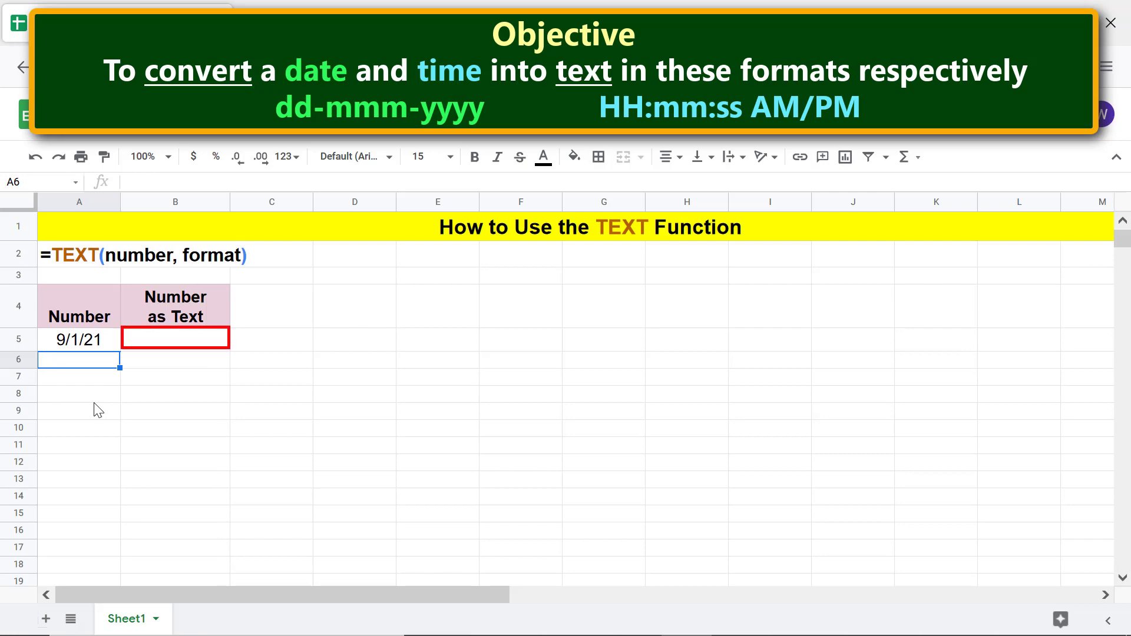
click(175, 340)
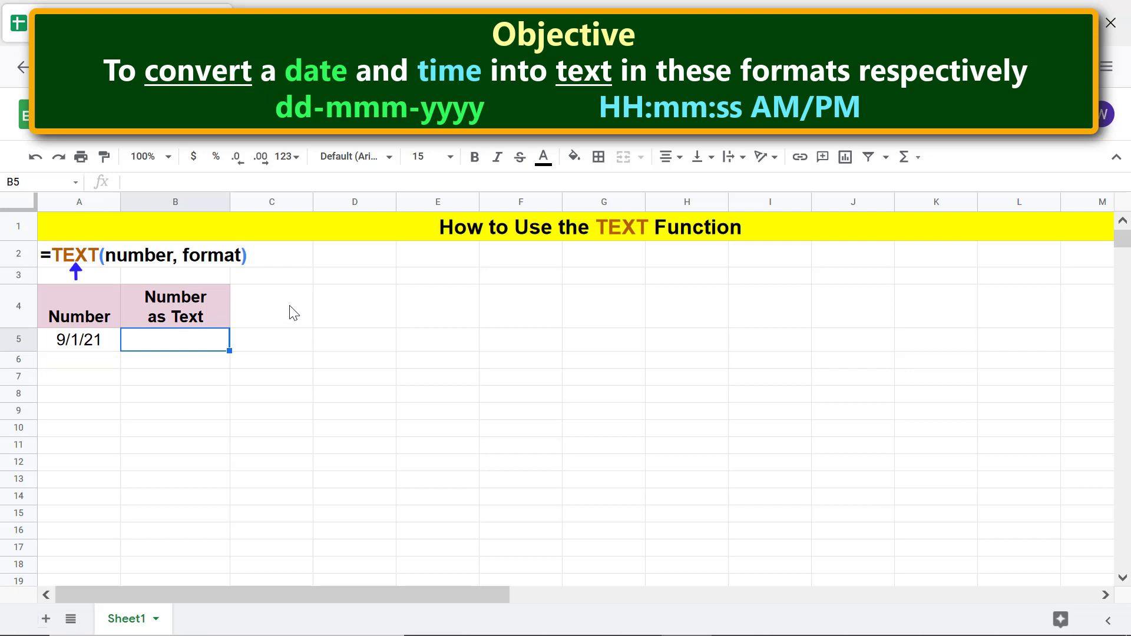
In B5, enter =TEXT(A5,"dd-mmm-yyyy") so the date reads 01-Sep-2021.
text(=te)
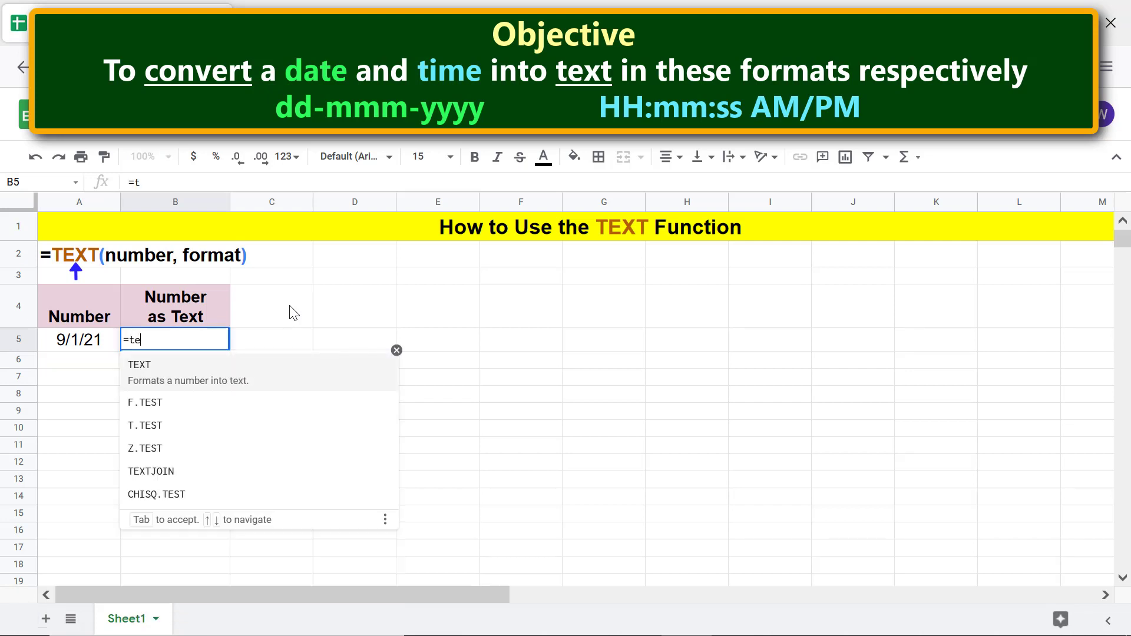
text(x)
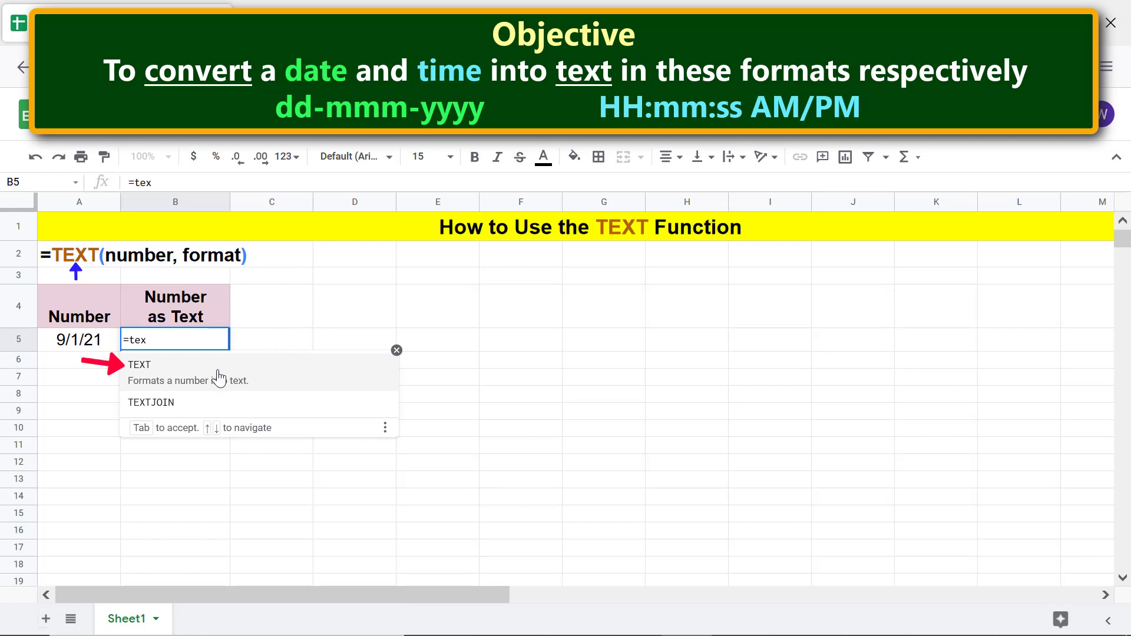
click(139, 364)
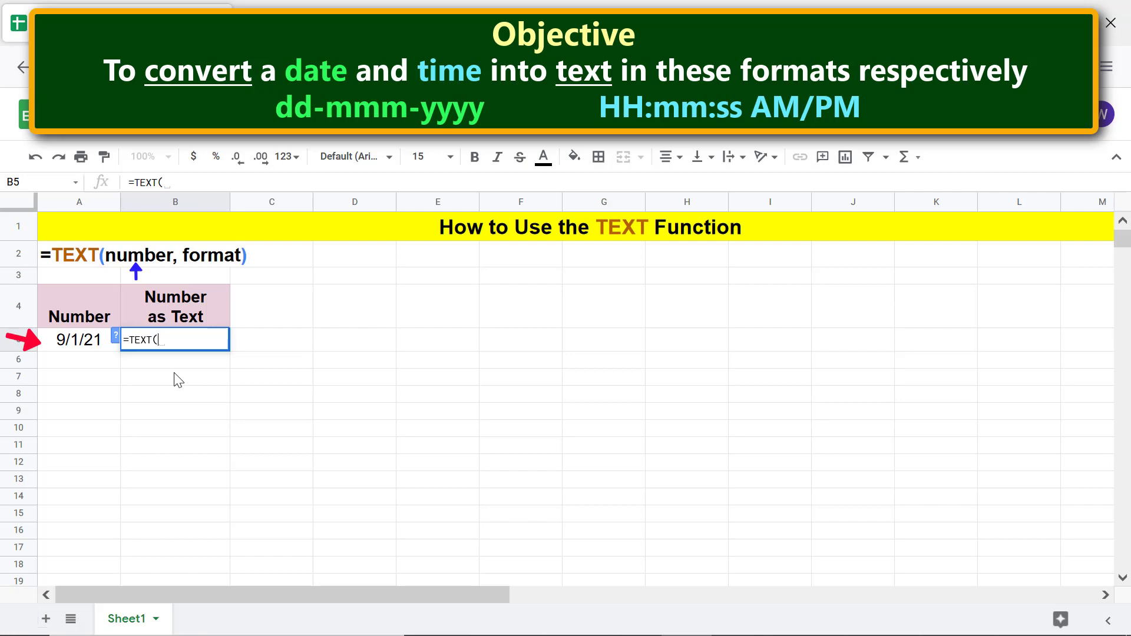
click(78, 340)
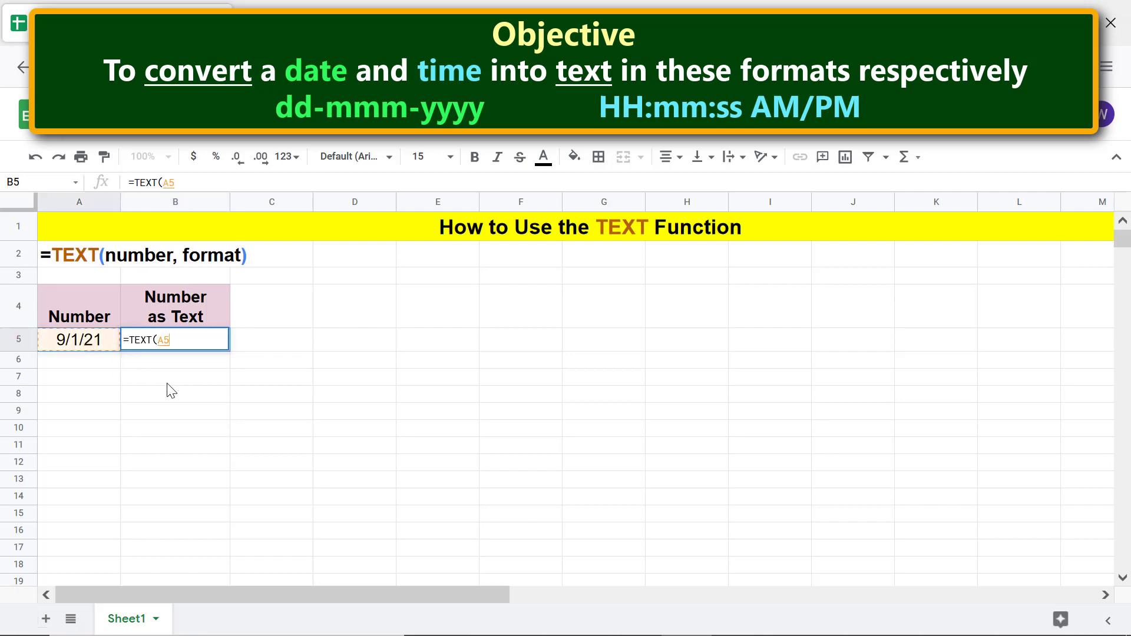
text(,)
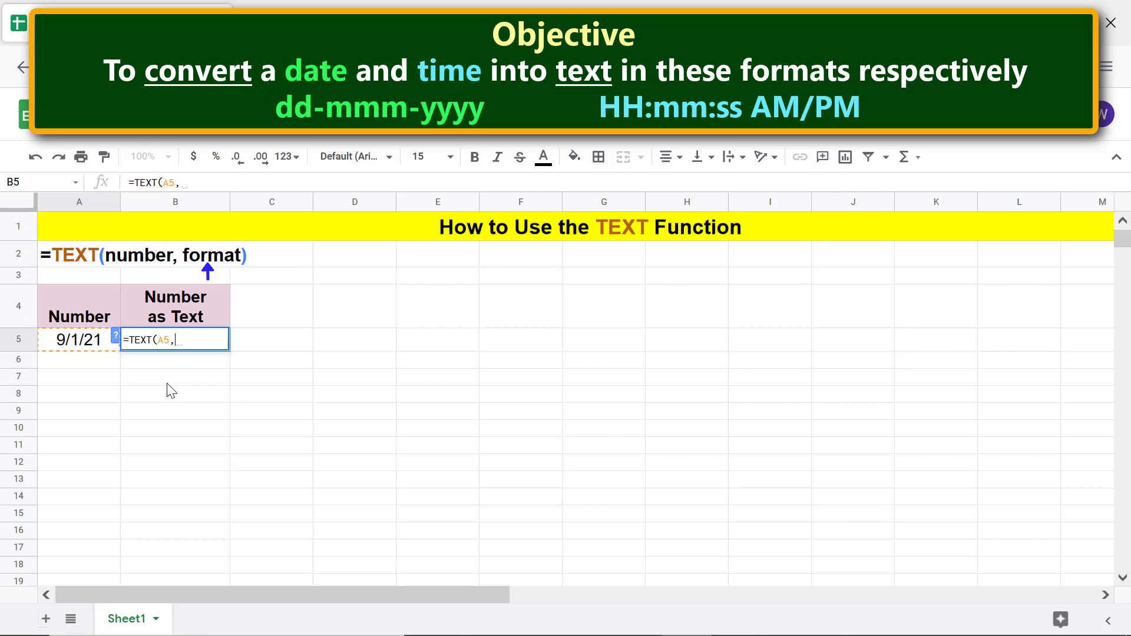
text(")
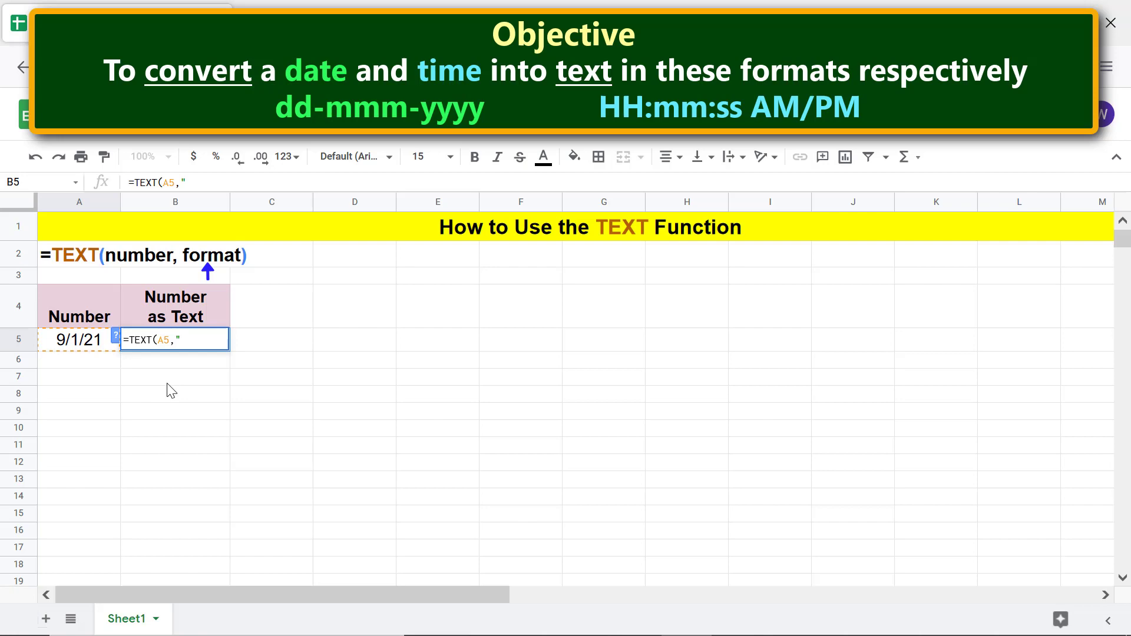
text(dd-mmm-y)
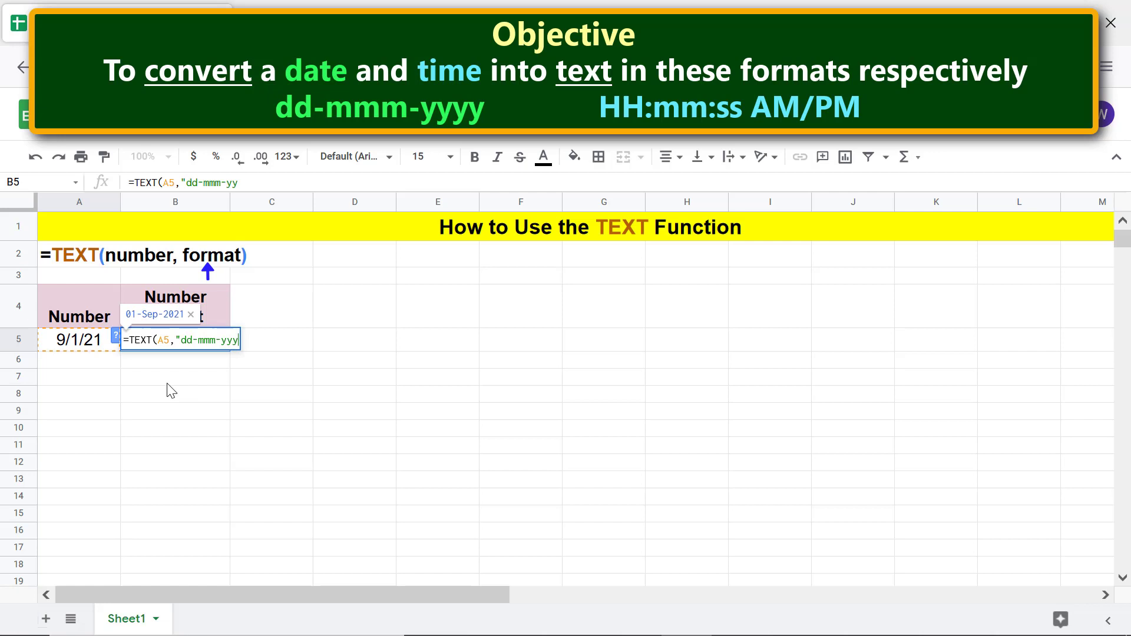
text(yy")
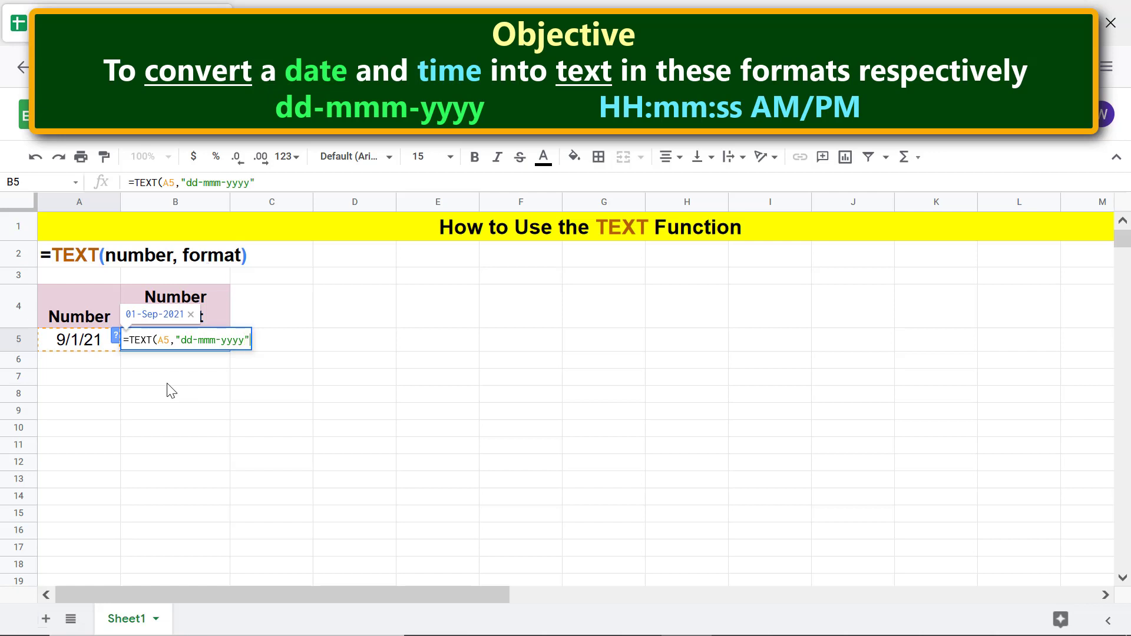
key(Return)
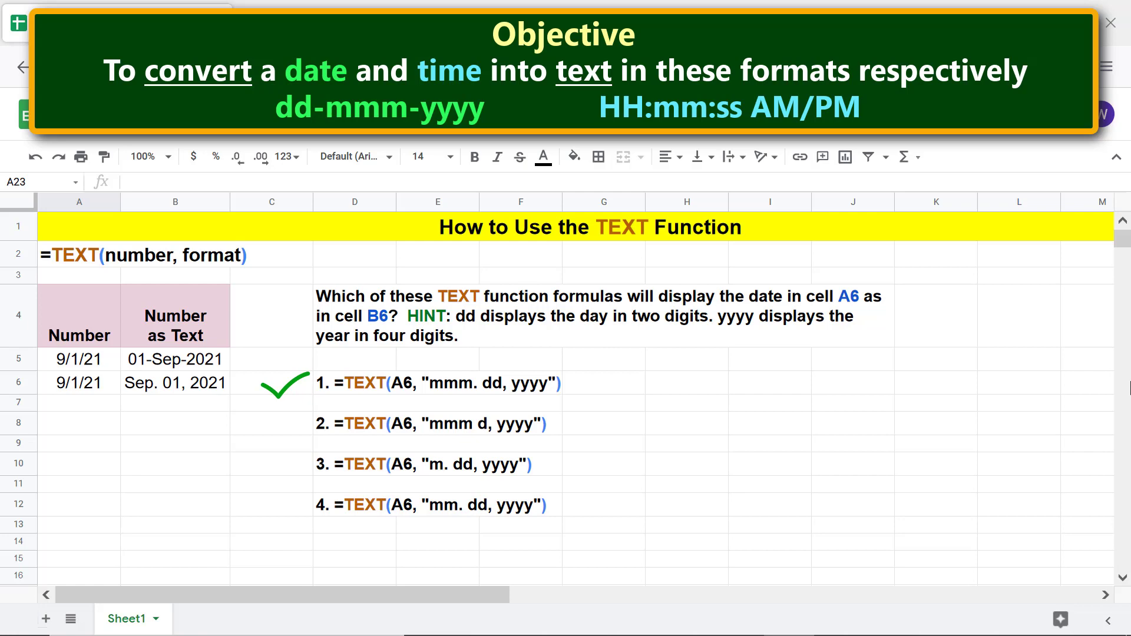
click(174, 359)
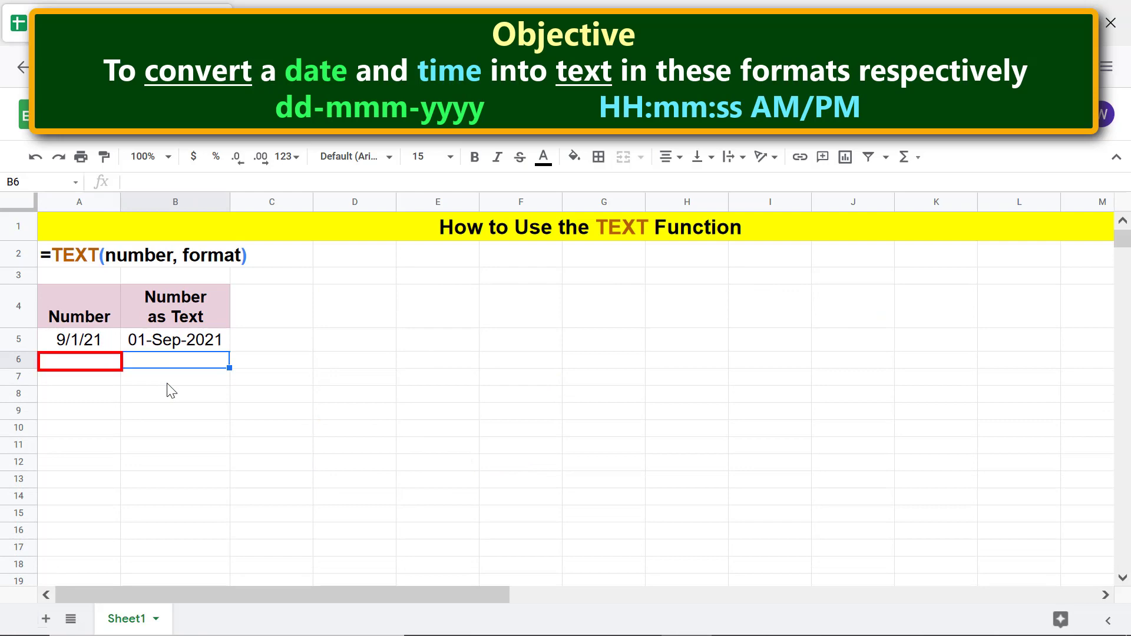
mouse_move(76, 364)
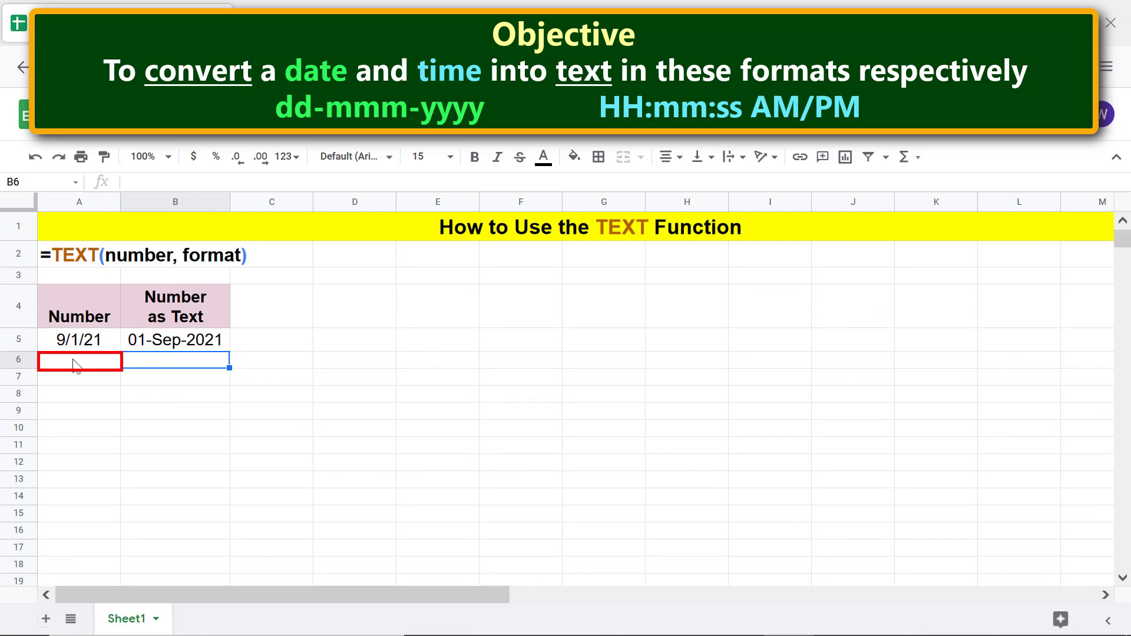
Enter the time 15:19:00 in cell A6 and select B6.
text(15)
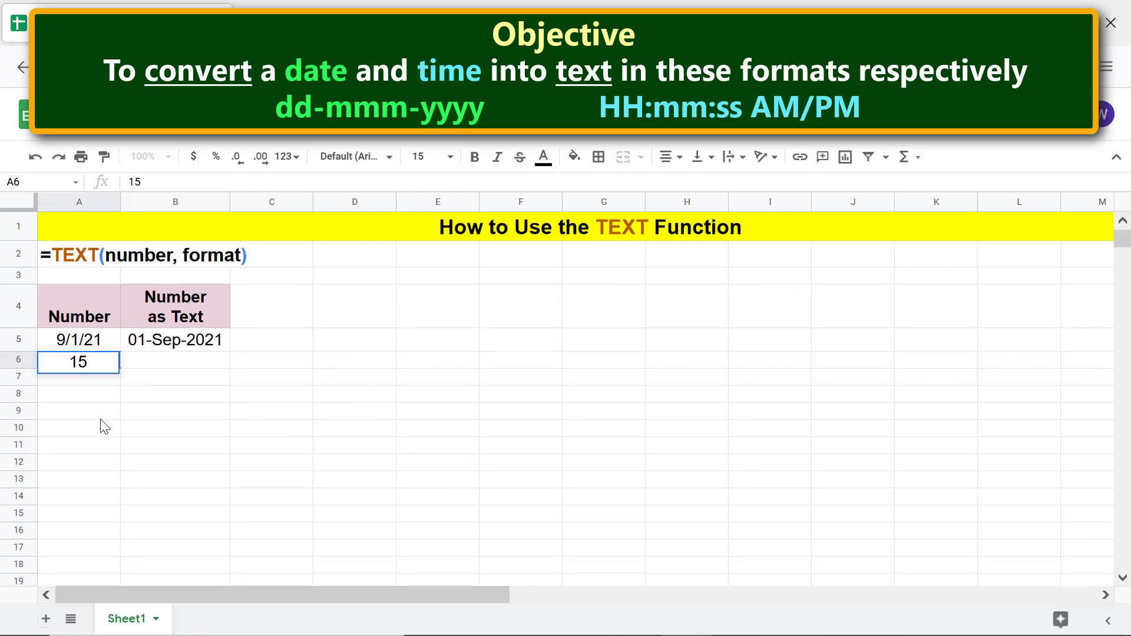
text(15:19:00)
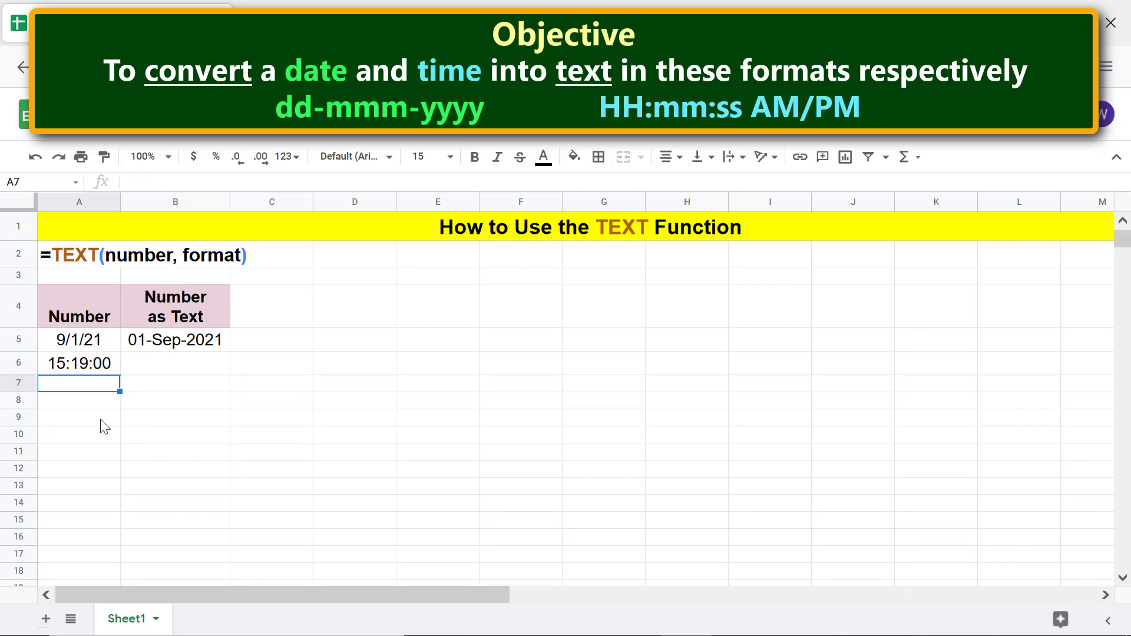
click(175, 363)
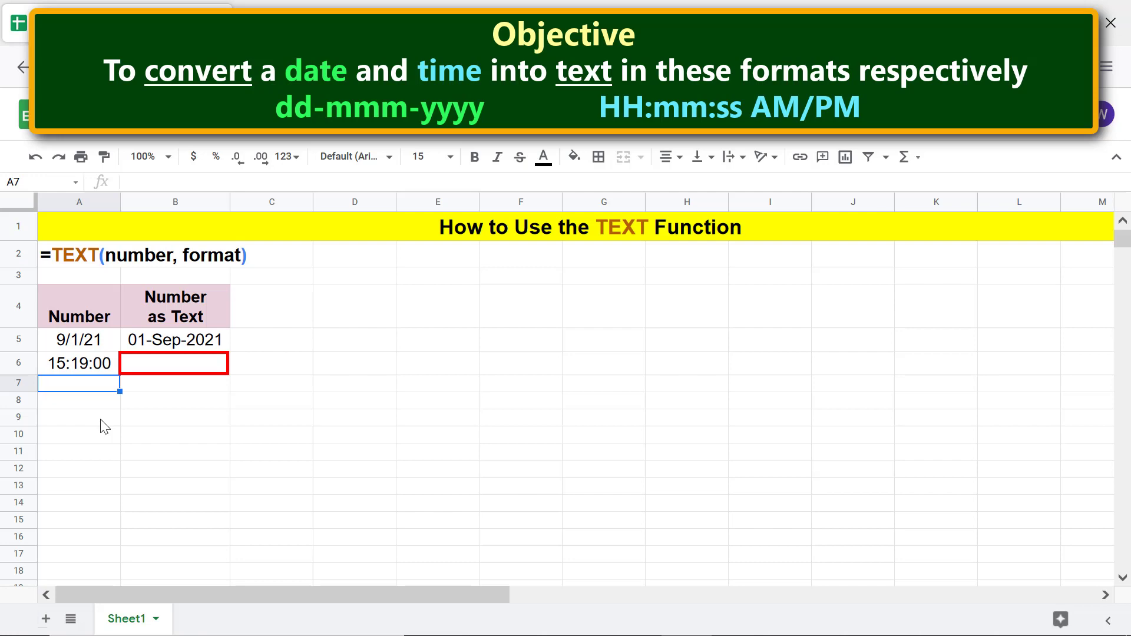
click(174, 363)
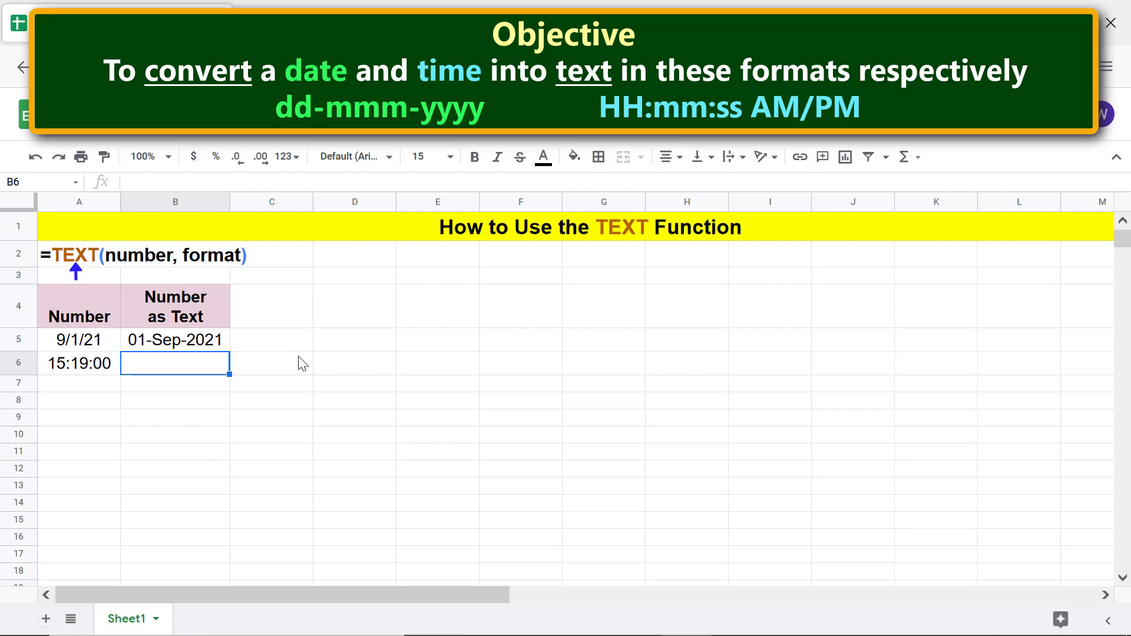
In B6, enter =TEXT(A6,"HH:mm:ss AM/PM") so the time reads 03:19:00 PM.
text(=texT(A6,"dd-mmm-yyyy"))
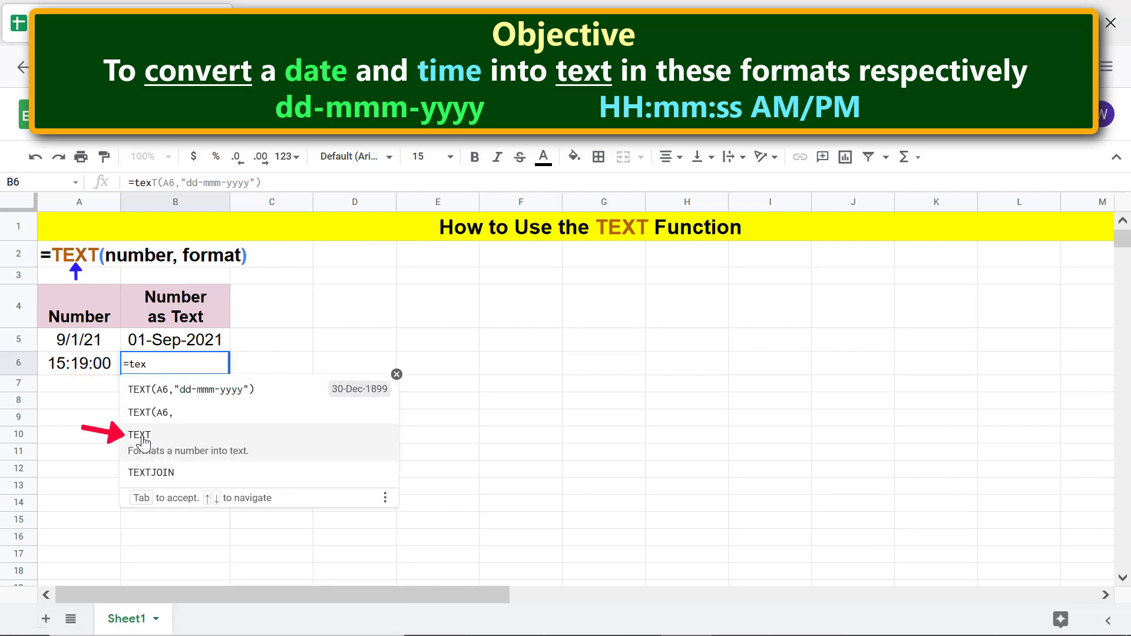
click(139, 434)
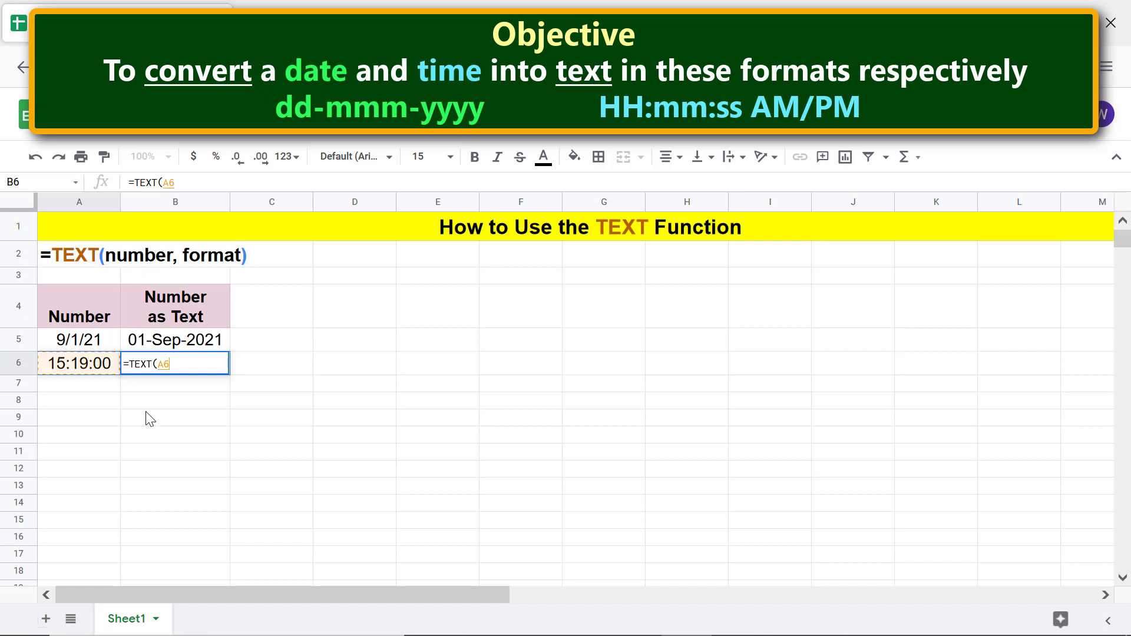
text(,)
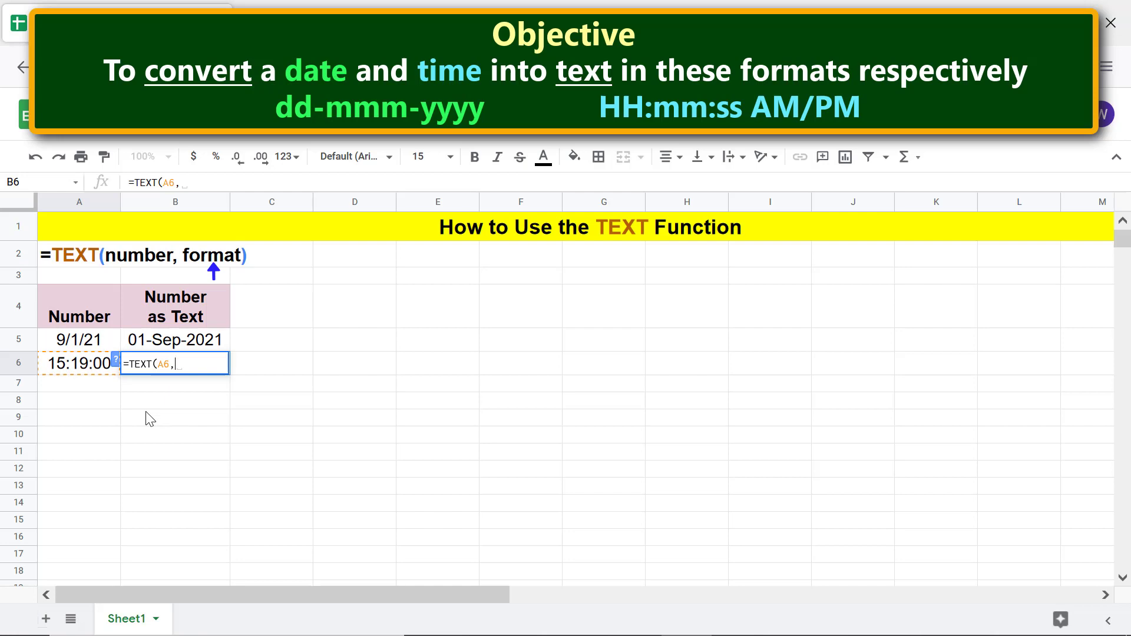
text(")
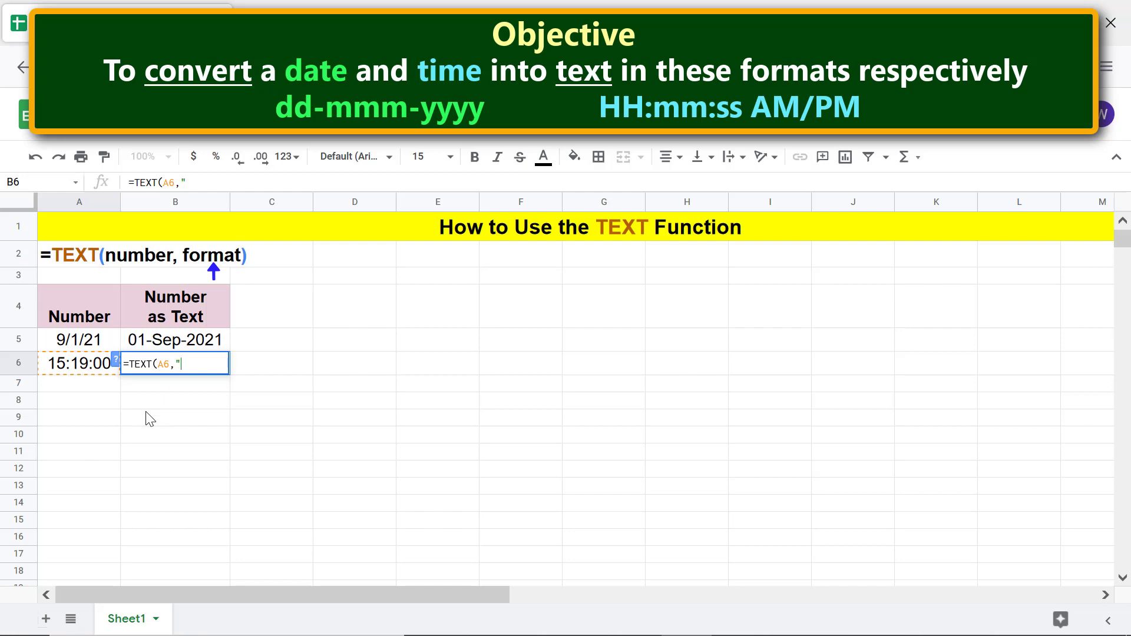
text(HH)
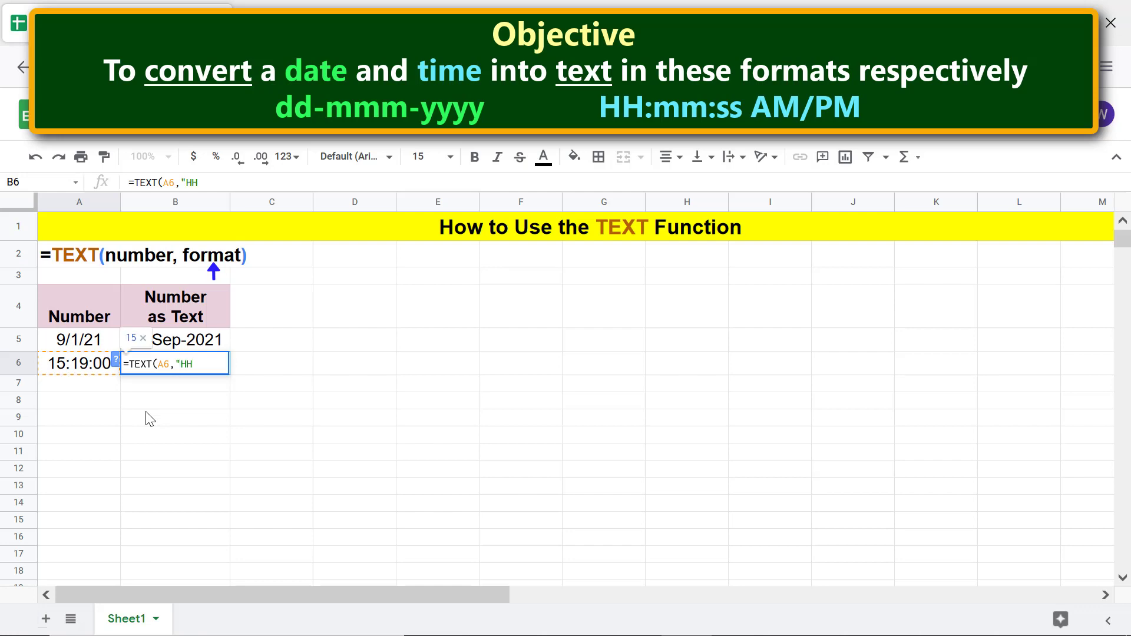
text(:mm)
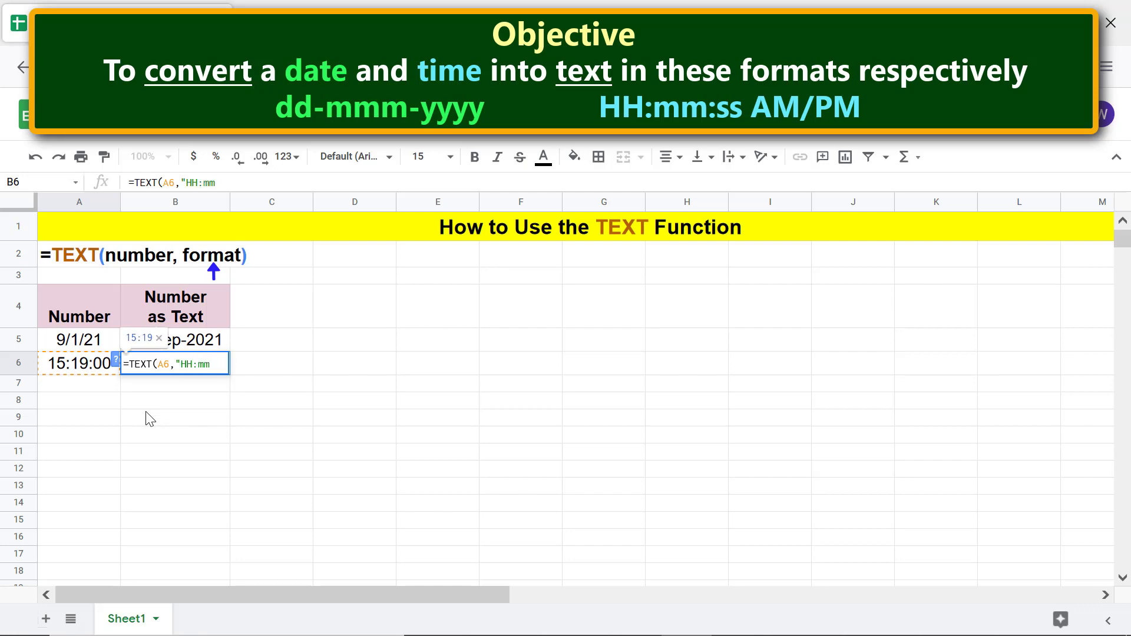
text(:ss)
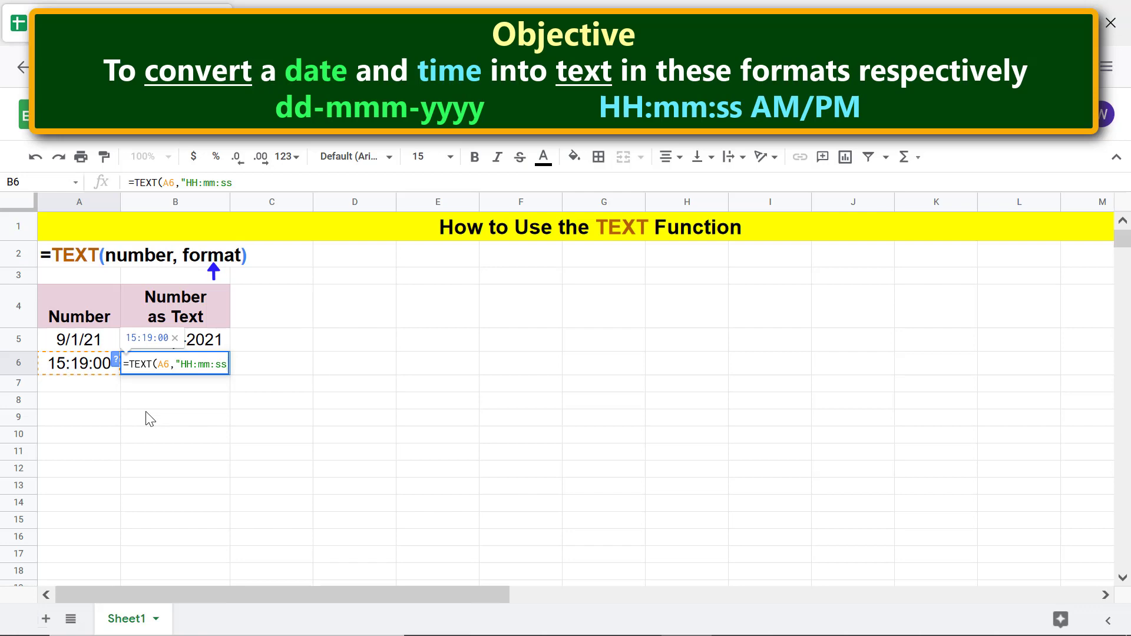
text(AM)
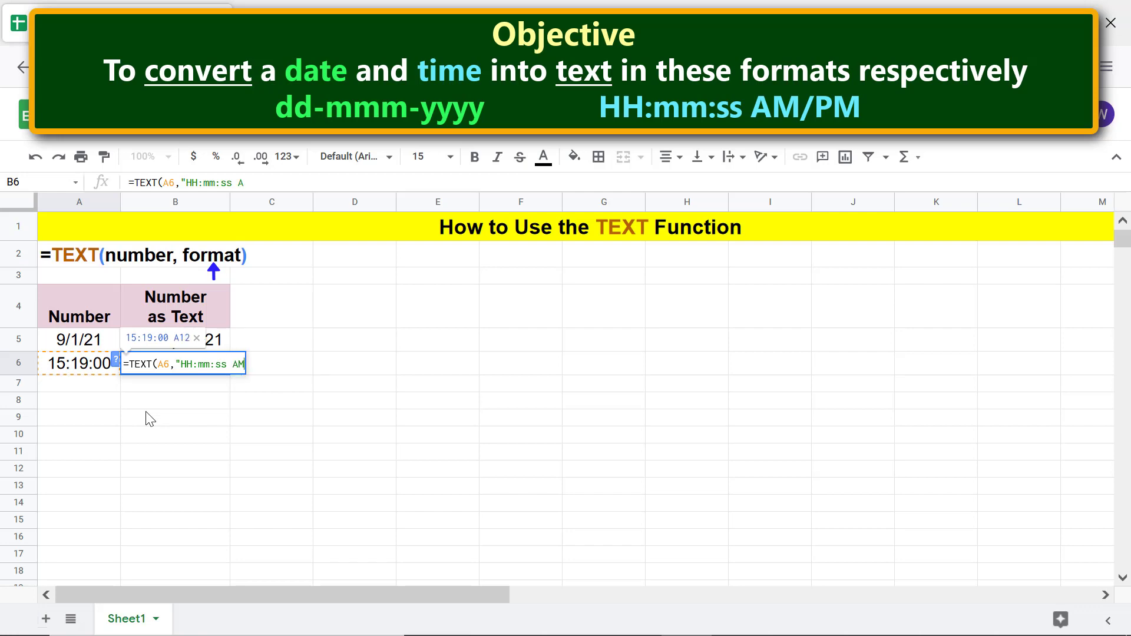
text(/PM)
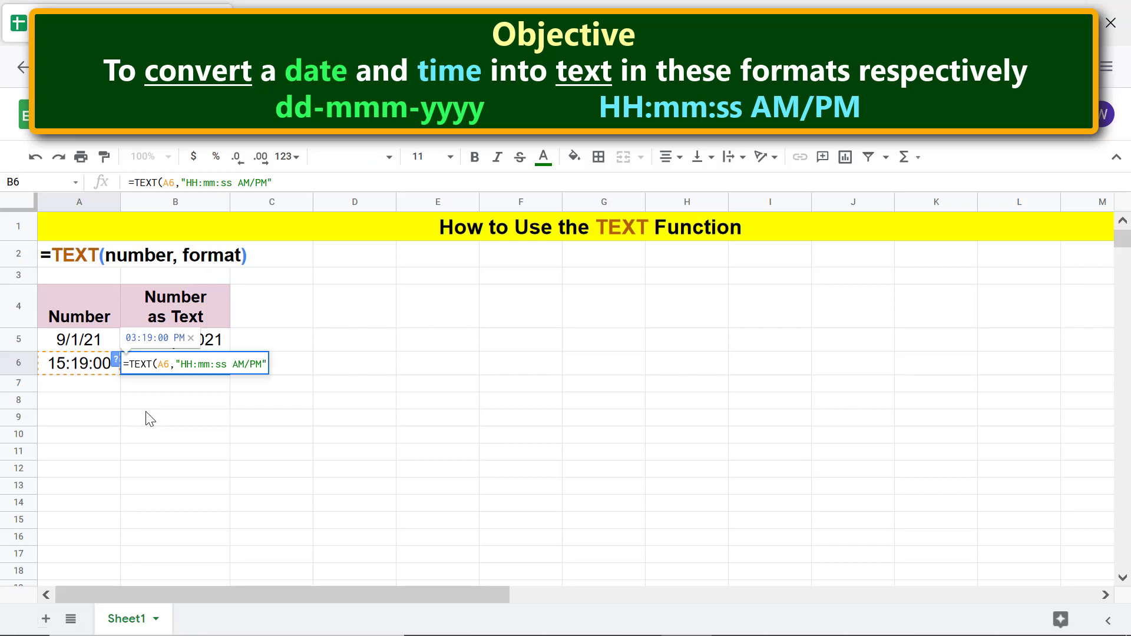
text())
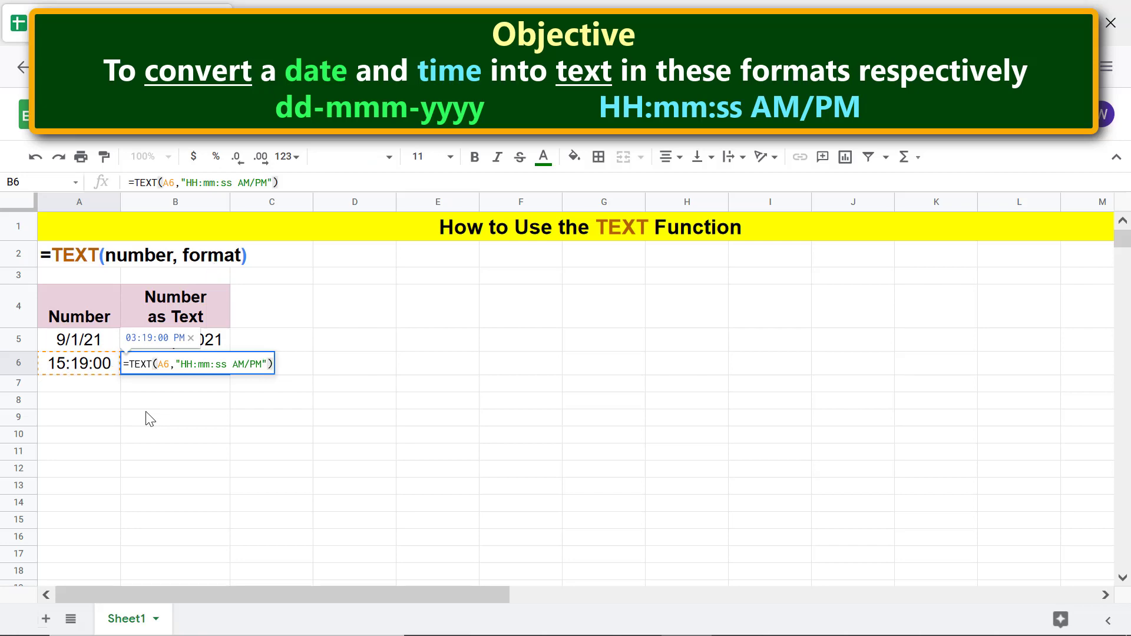
key(enter)
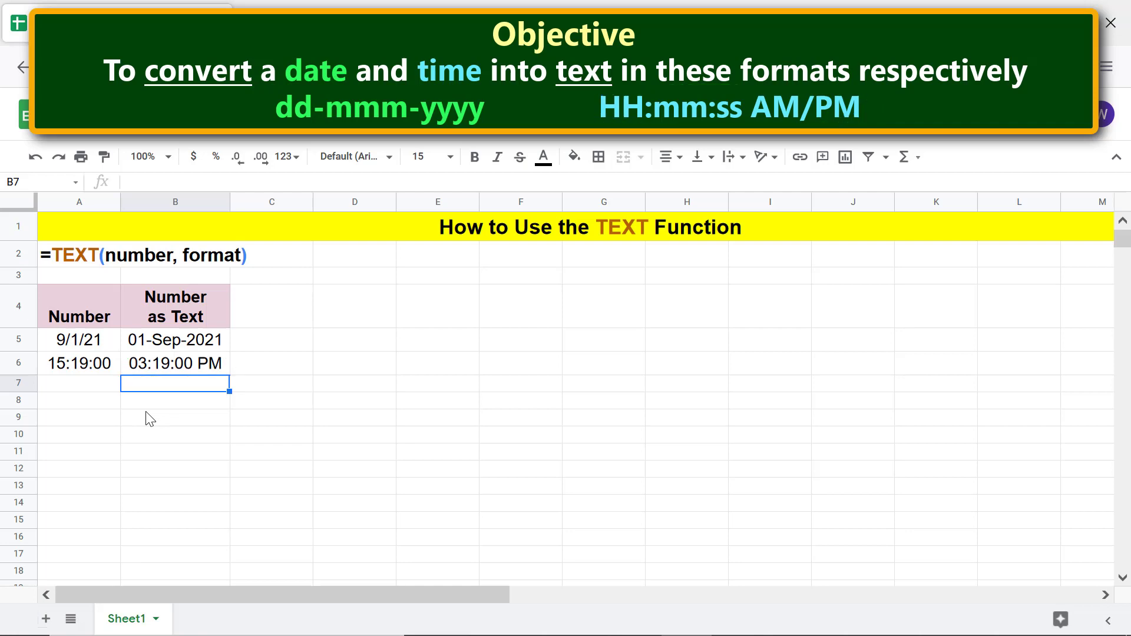
click(1110, 23)
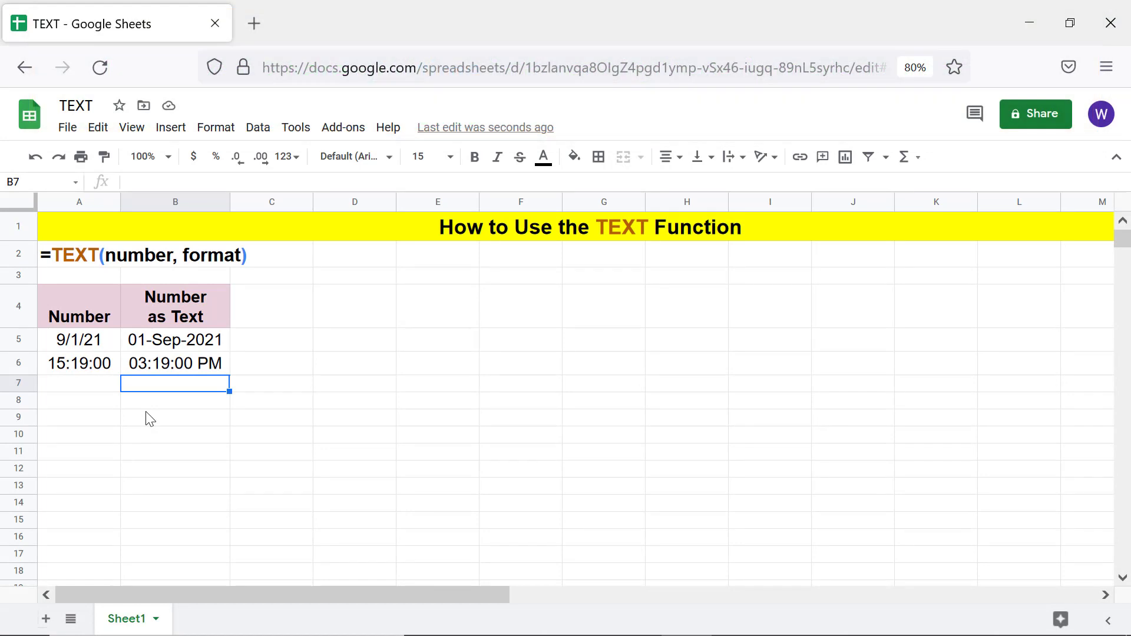